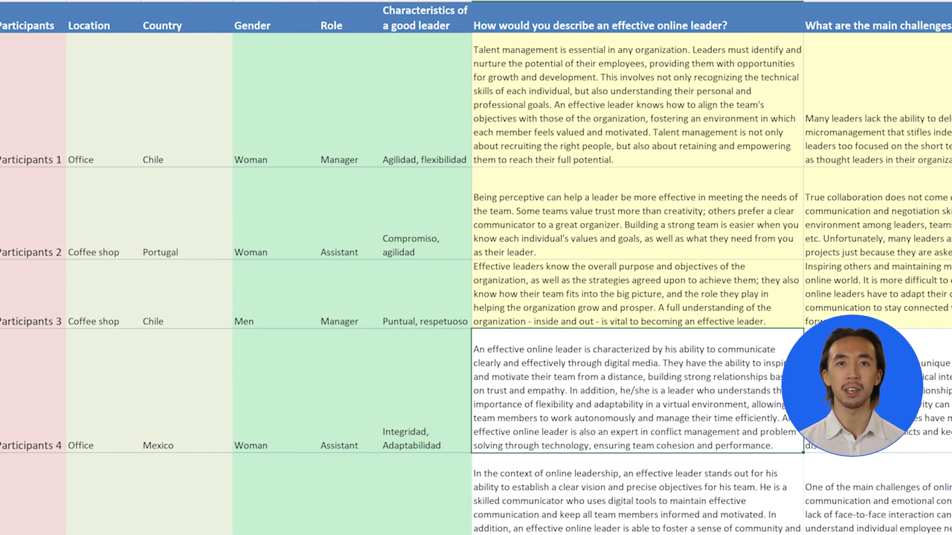
Step: Scroll across the Leadership Survey sheet to review participant responses
scroll(right, 3)
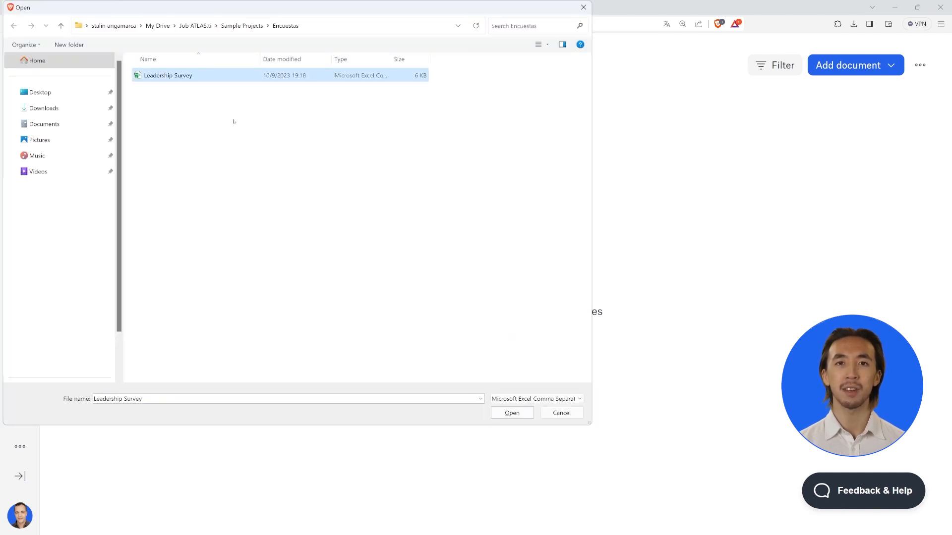
Step: Upload the Leadership Survey CSV, keeping every question column except Participants
click(511, 413)
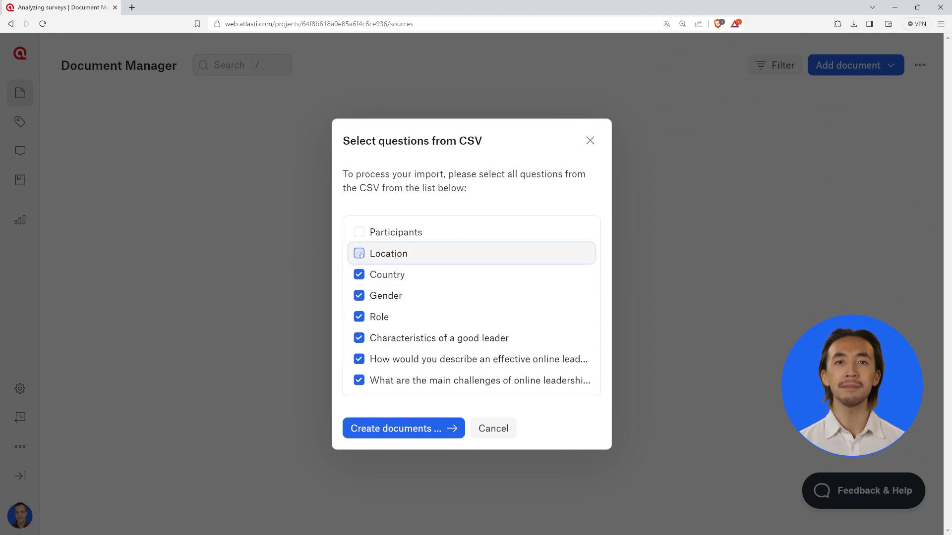
click(402, 427)
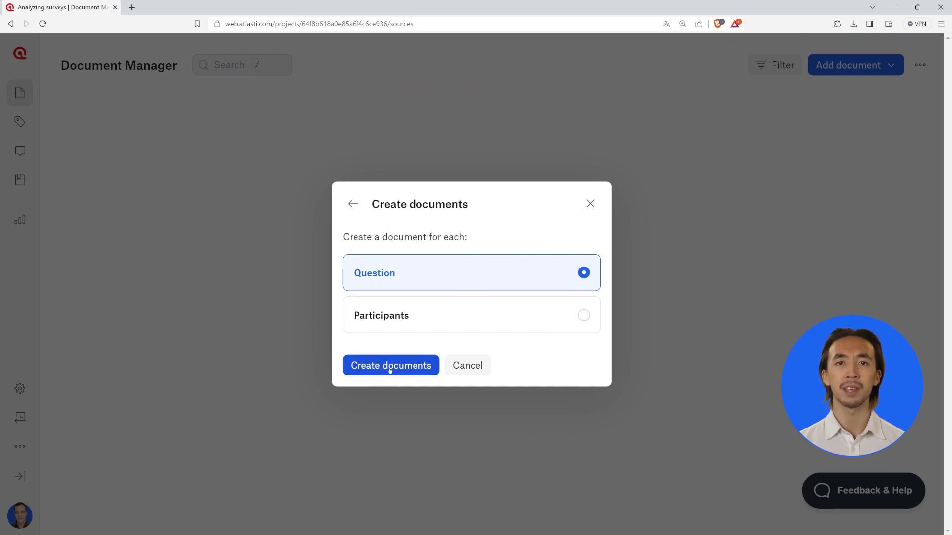
Step: Create one document per question, then restart the survey CSV import
click(390, 365)
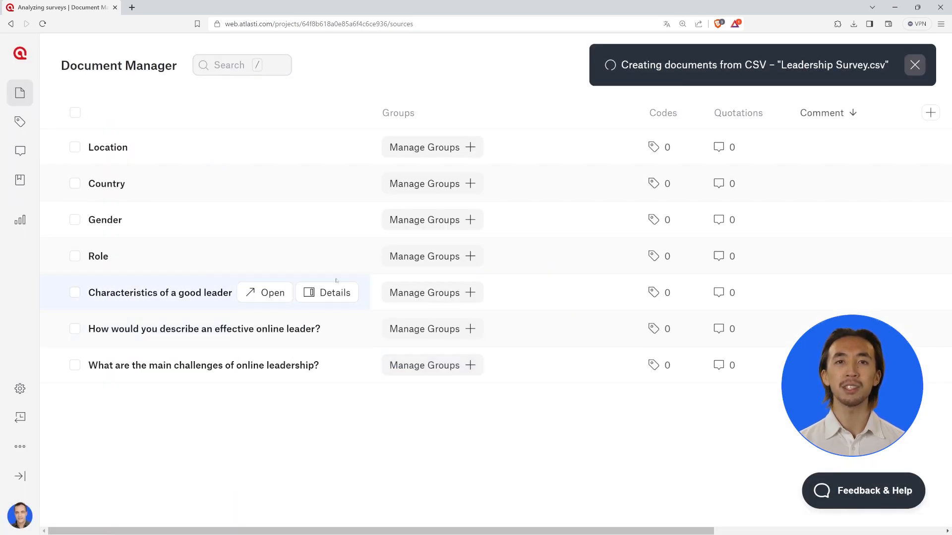
click(272, 183)
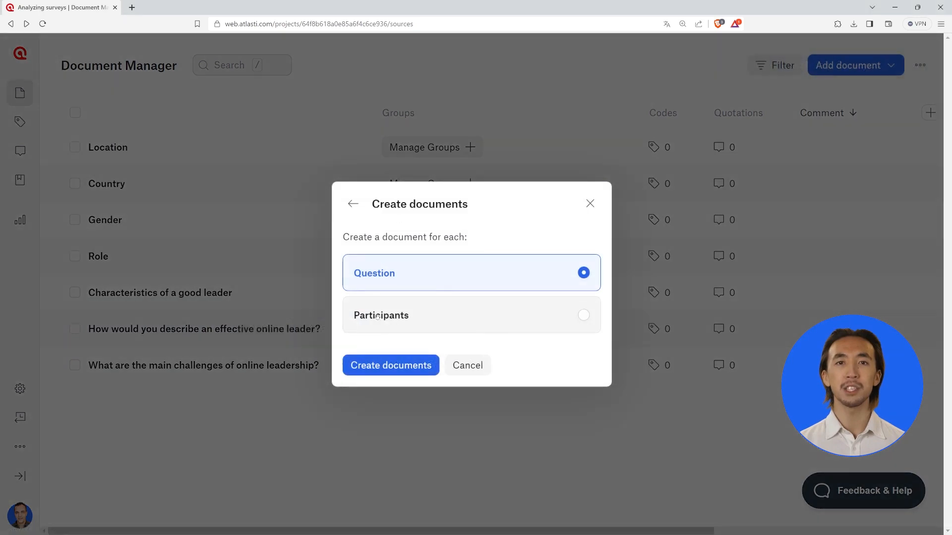
Step: Create per-participant documents, view Participants 2, then open Participants 5
click(392, 364)
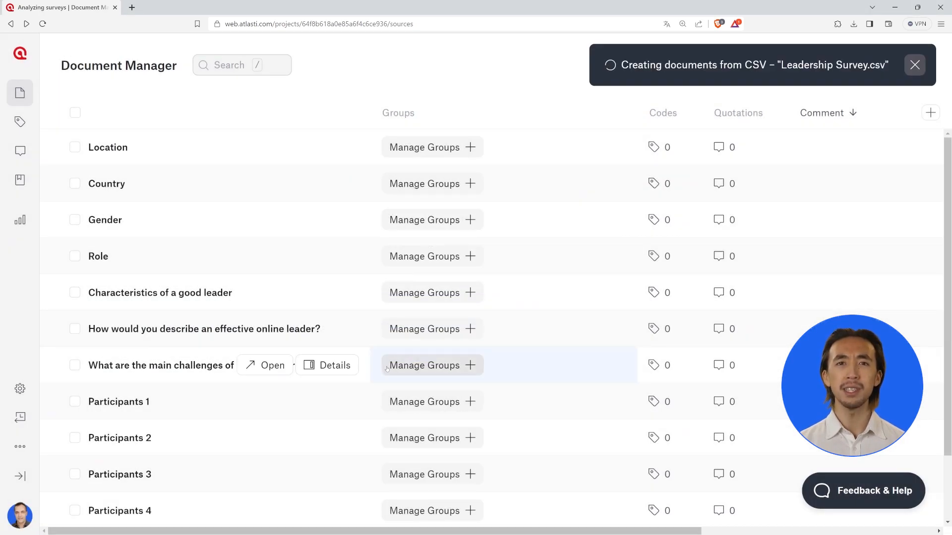
click(264, 365)
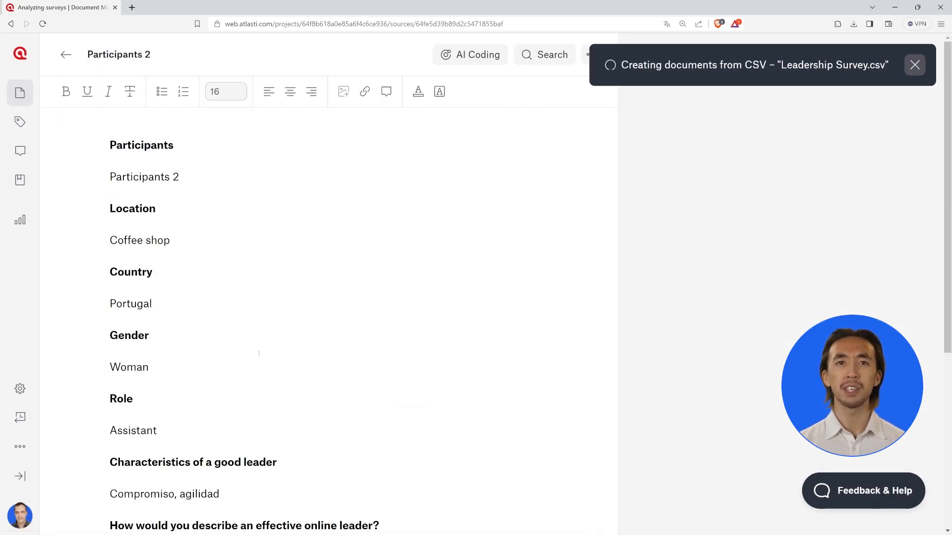
click(66, 54)
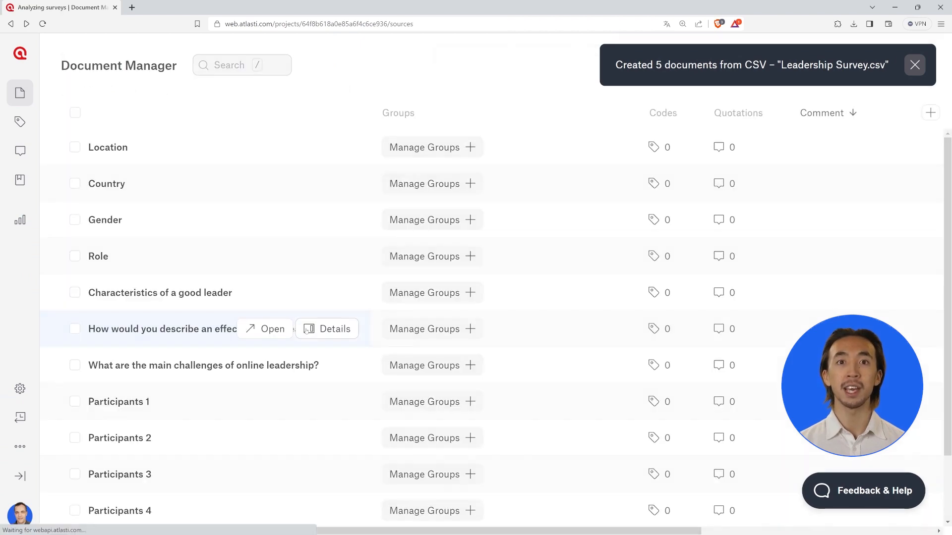
click(272, 328)
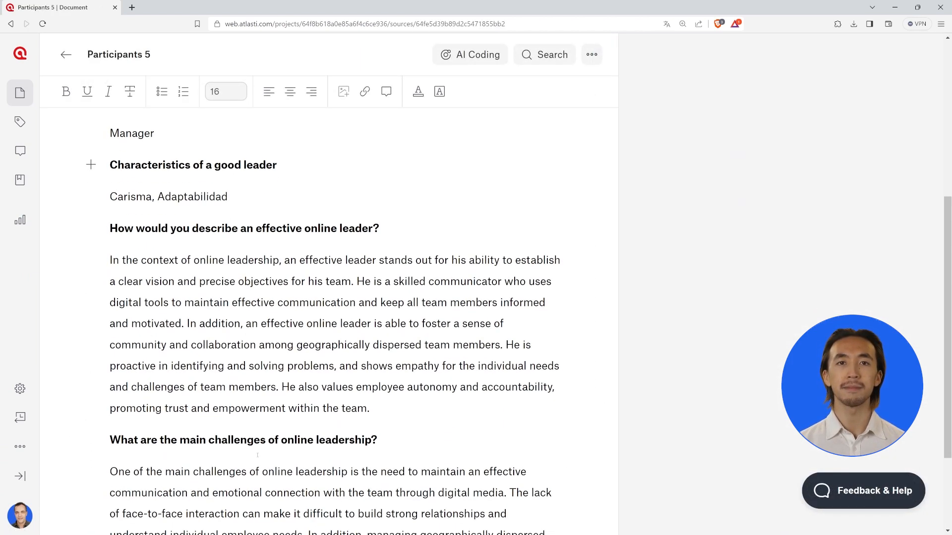
Step: AI-code Participants 5 and add the suggested Vision code to its first quotation
scroll(down, 3)
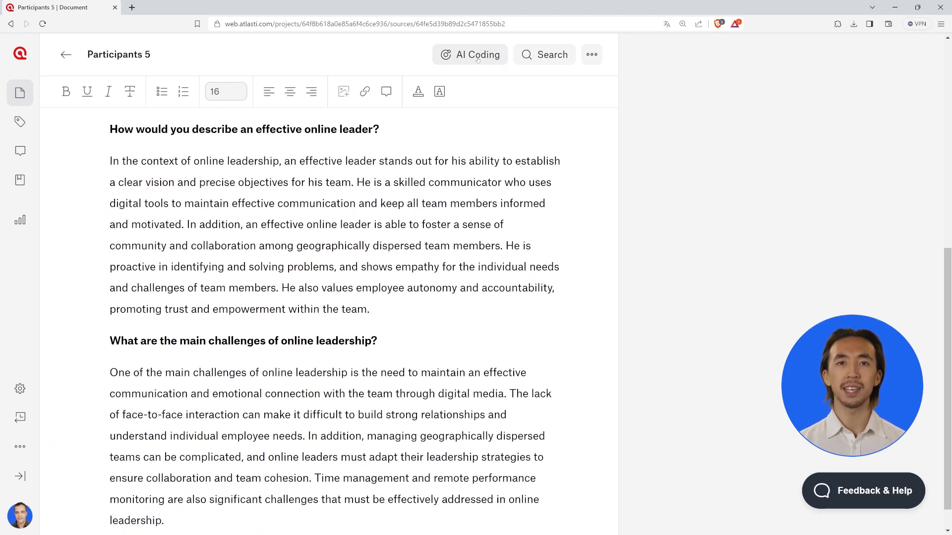
click(470, 54)
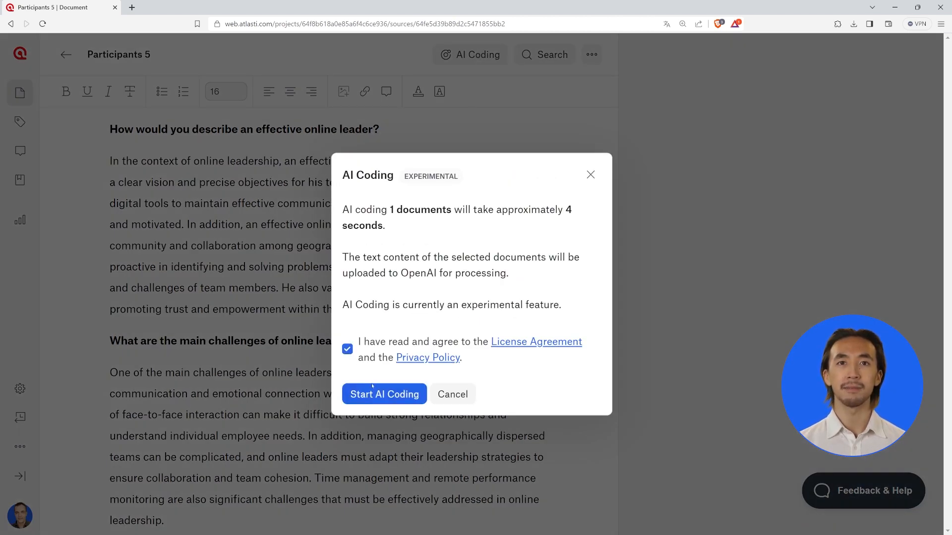
click(383, 394)
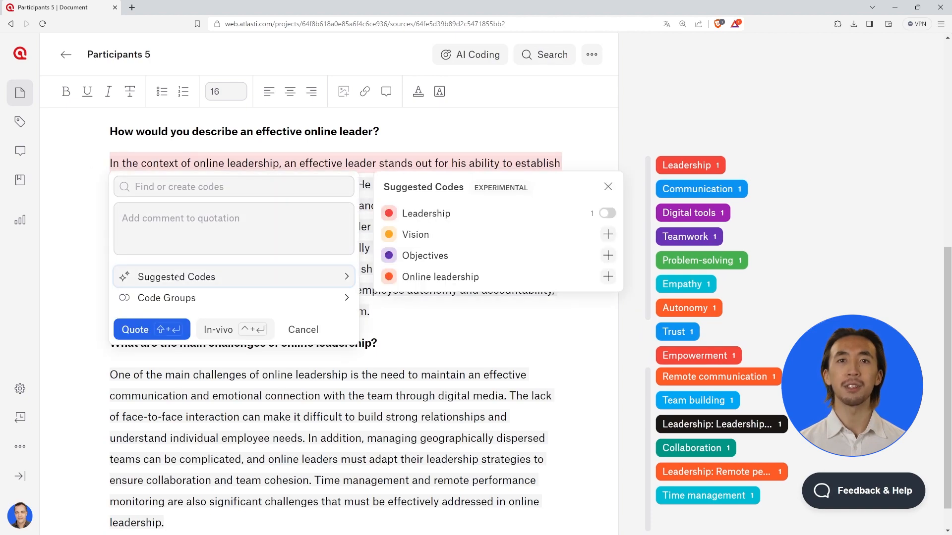
click(608, 234)
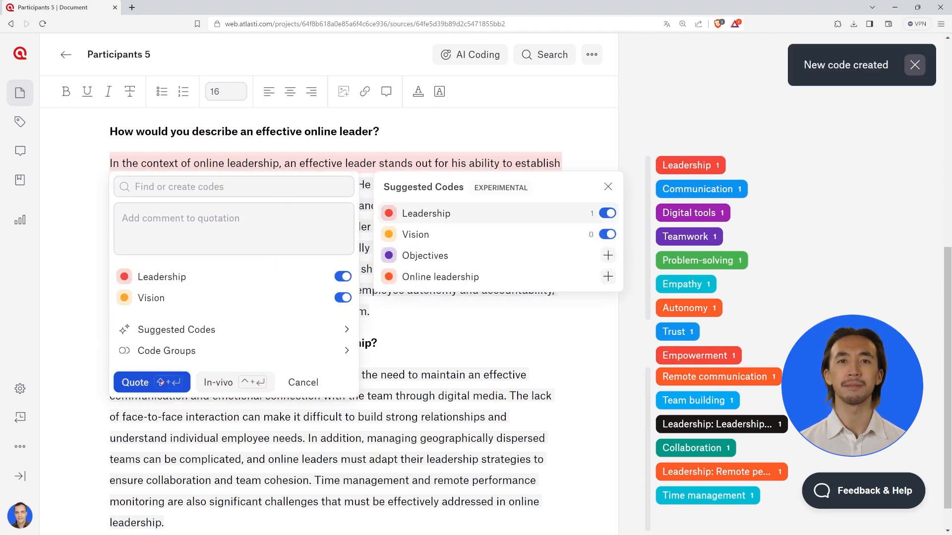
click(19, 219)
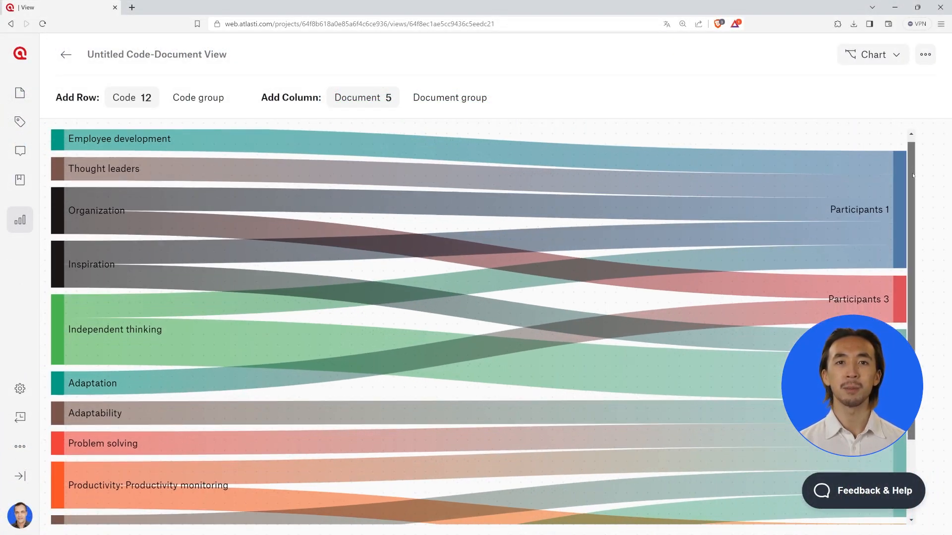
Step: Scroll the Sankey chart and list quotations linking a code to Participants 1
scroll(down, 3)
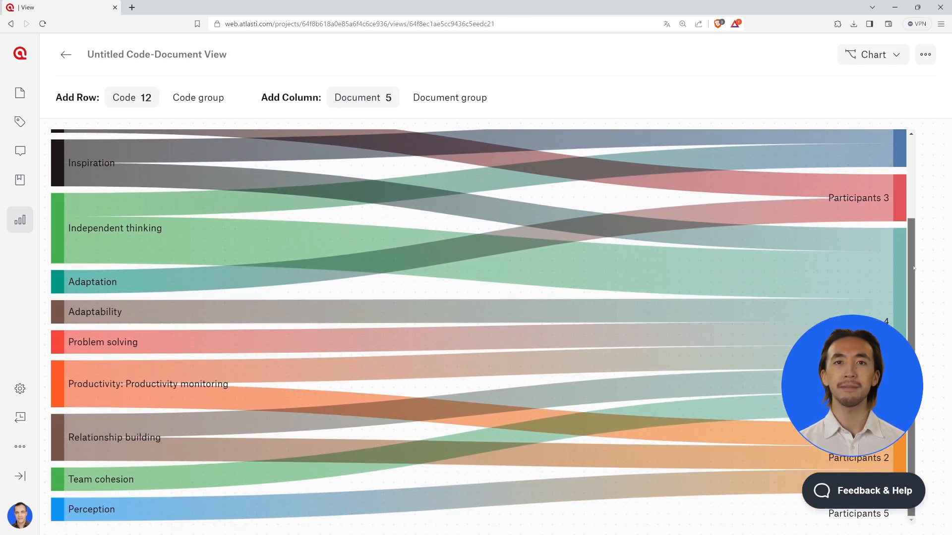
click(845, 55)
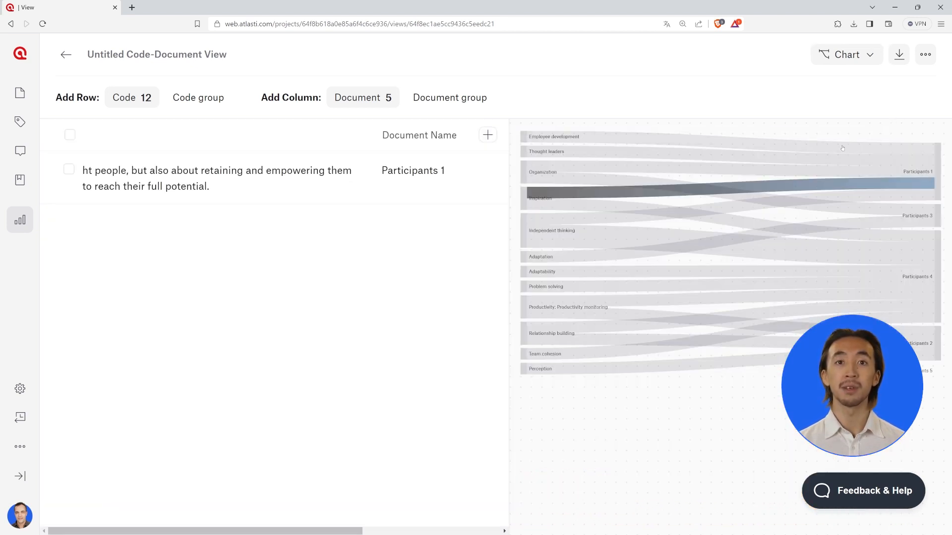